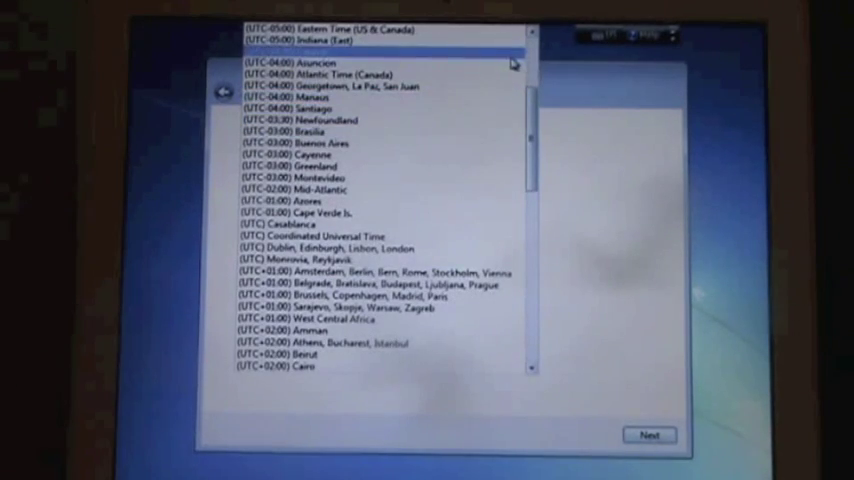
Choose the time zone from the dropdown and let setup finish to the desktop.
scroll("up", 3)
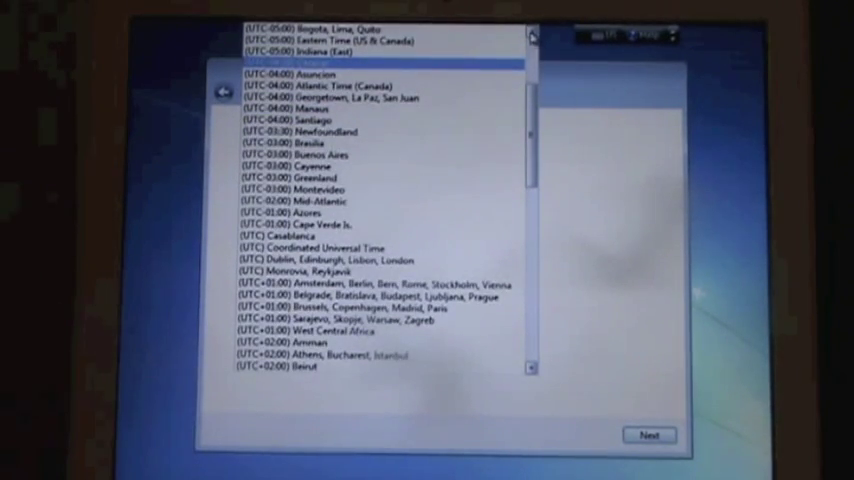
scroll("up", 3)
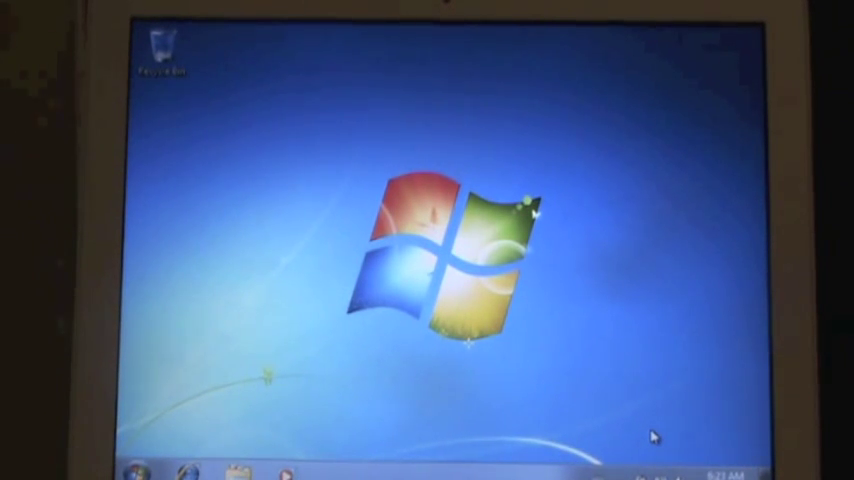
mouse_move(318, 462)
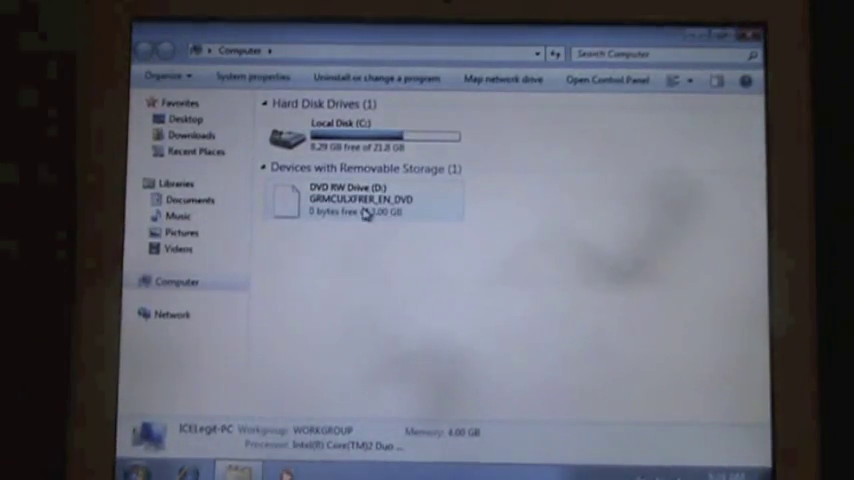
mouse_move(345, 205)
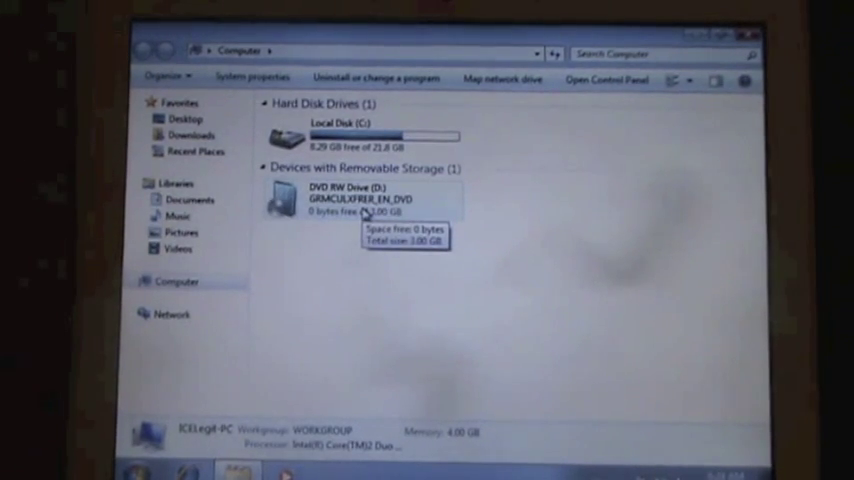
Select the DVD RW Drive holding the Windows 7 disc in the Computer window.
left_click(360, 200)
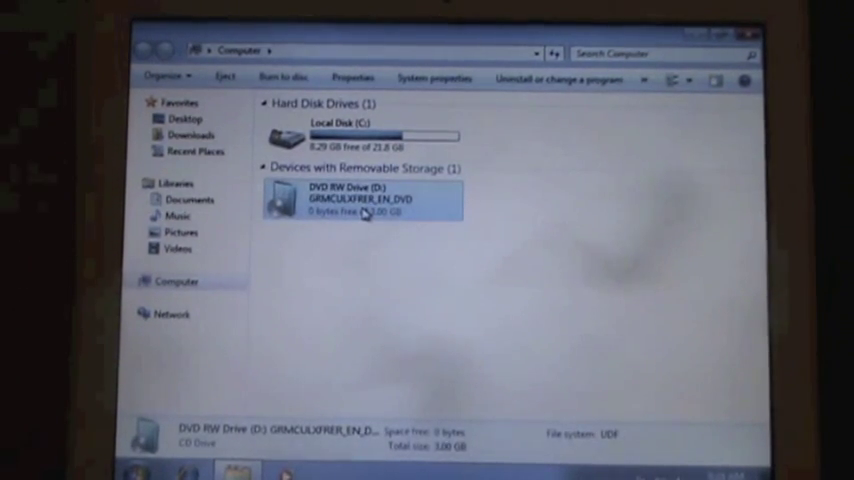
mouse_move(225, 78)
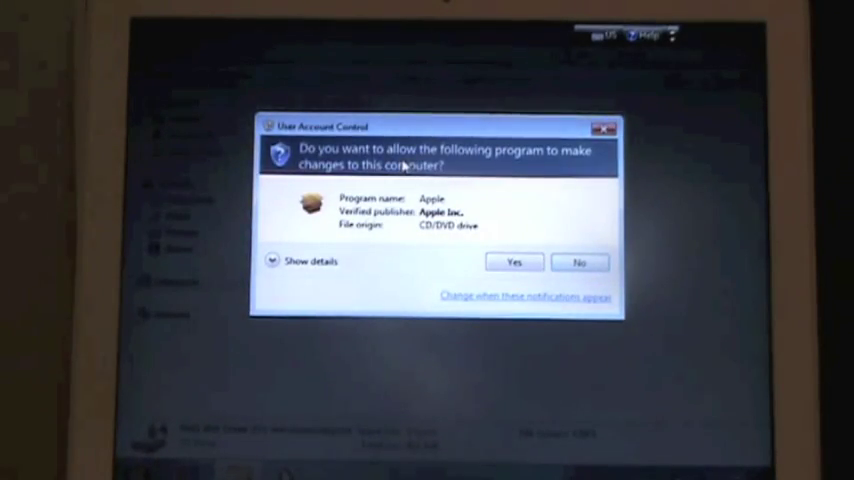
Allow the installer, accept the license and install Boot Camp with Apple Software Update included.
left_click(514, 262)
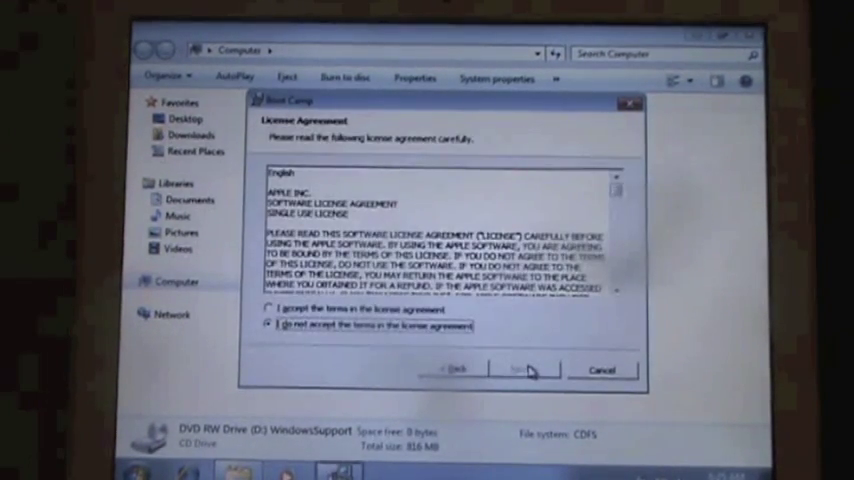
left_click(270, 310)
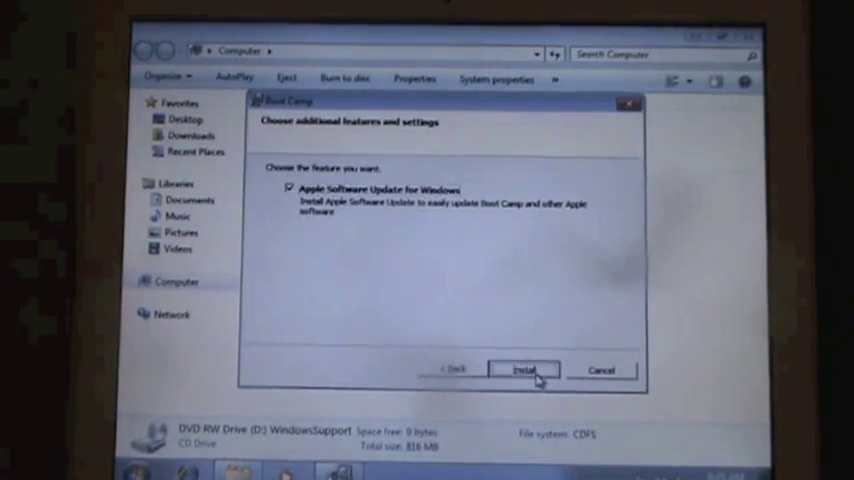
left_click(523, 369)
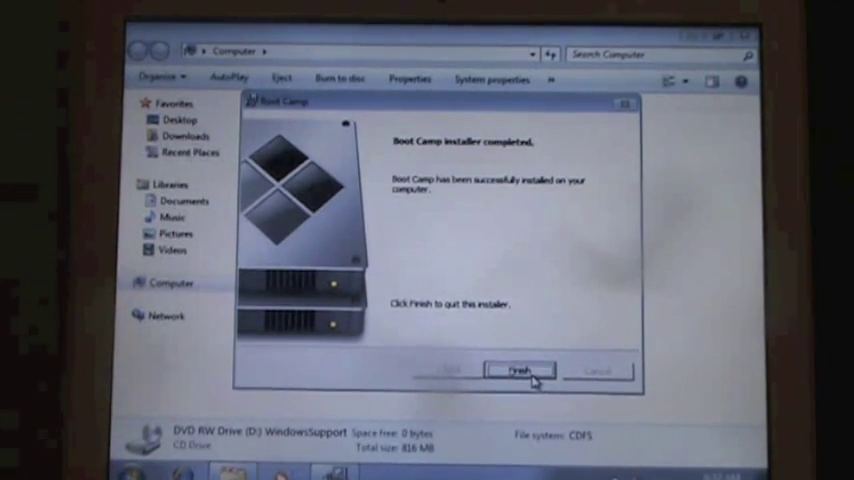
Finish the Boot Camp installer and restart now to apply the changes.
left_click(519, 371)
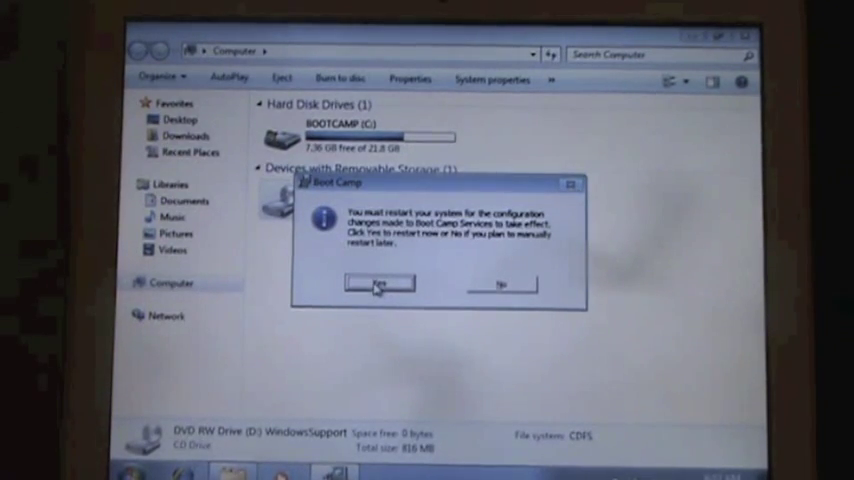
left_click(378, 285)
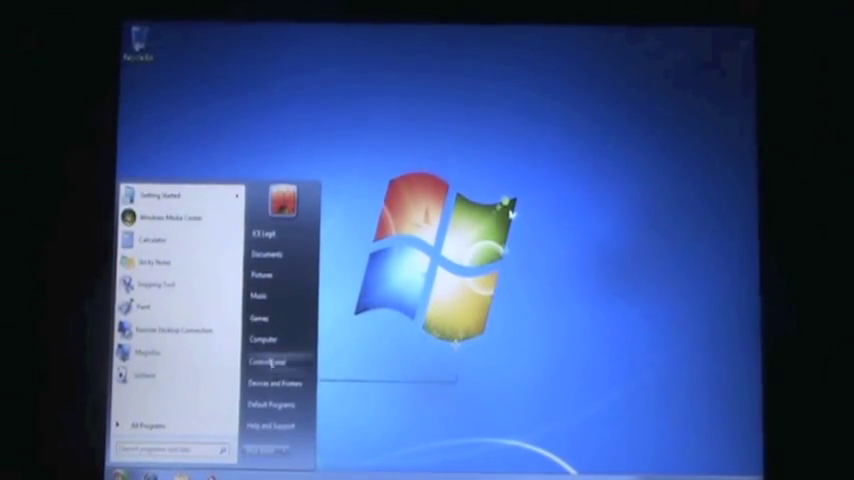
From Control Panel, allow Boot Camp Control Panel and choose Macintosh HD as the startup disk.
left_click(265, 361)
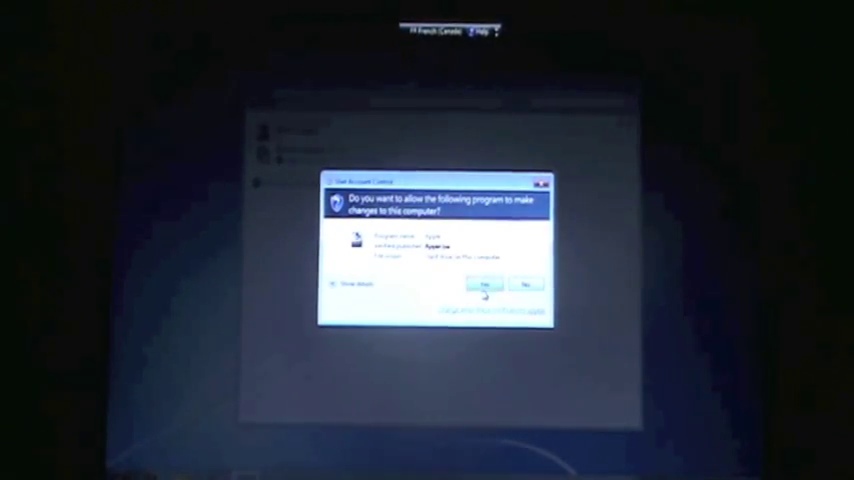
left_click(488, 285)
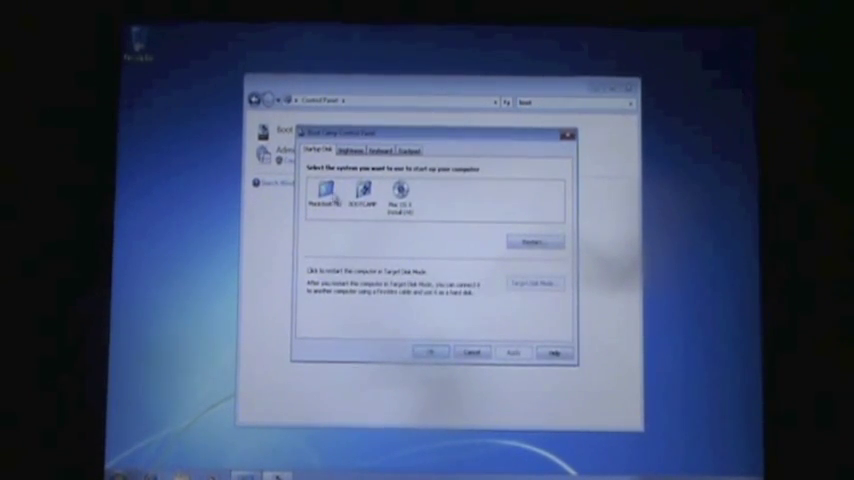
left_click(323, 195)
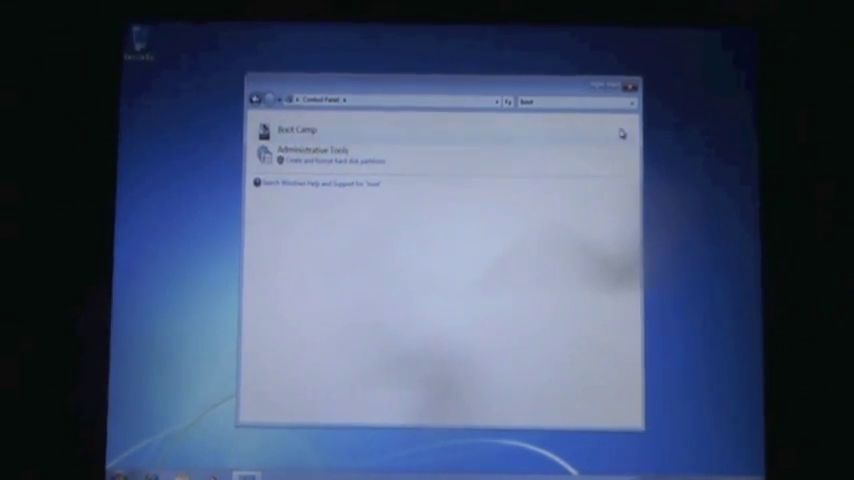
Close Control Panel and launch Internet Explorer from the taskbar.
left_click(631, 86)
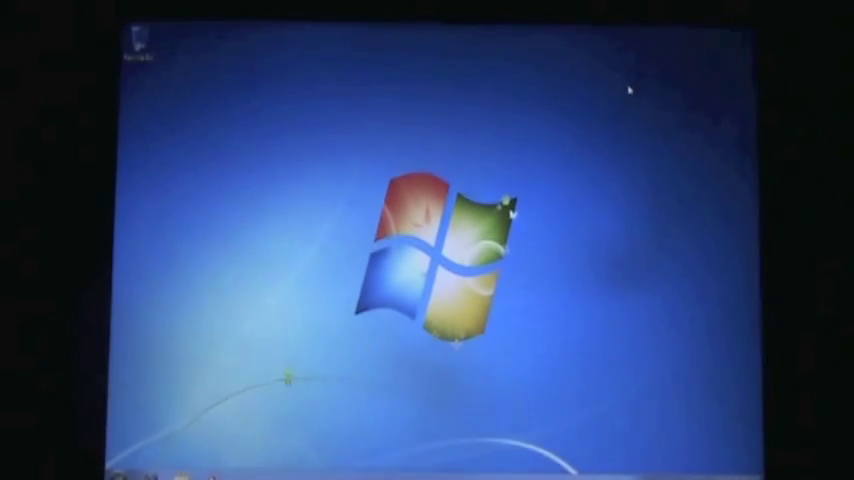
left_click(130, 470)
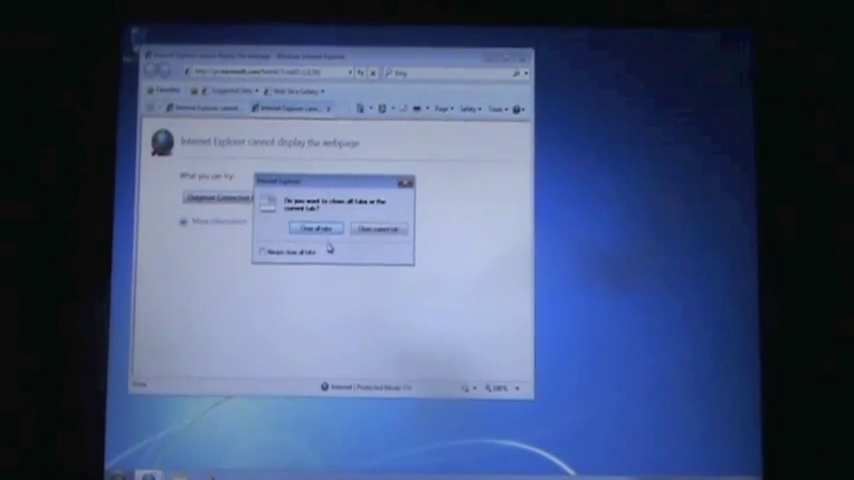
Close Internet Explorer with all of its tabs.
left_click(314, 229)
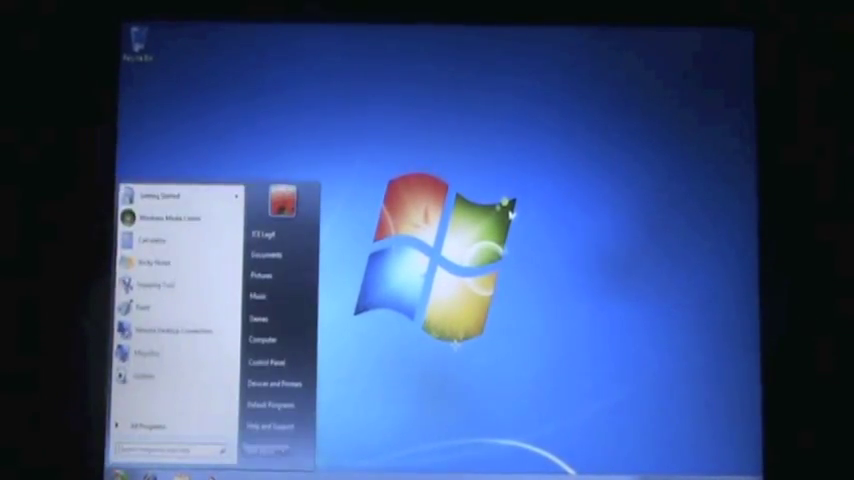
Check the BOOTCAMP and Macintosh HD drives in Computer, close it and reopen the Start menu.
left_click(261, 339)
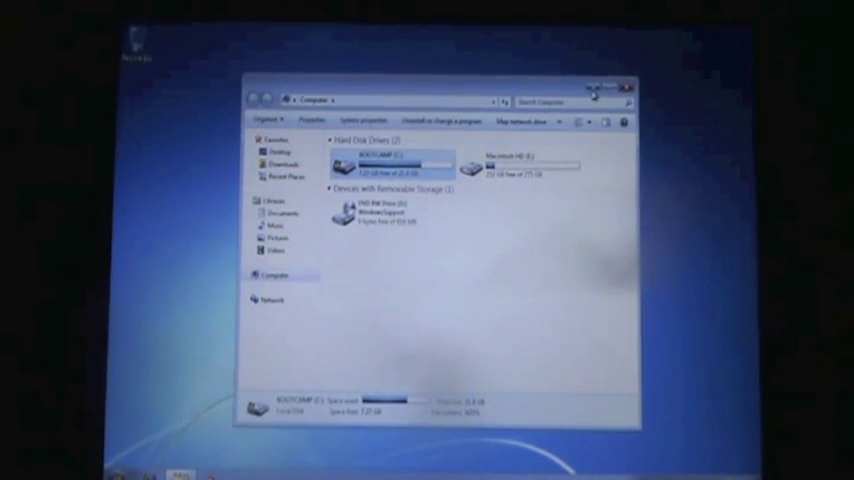
left_click(627, 88)
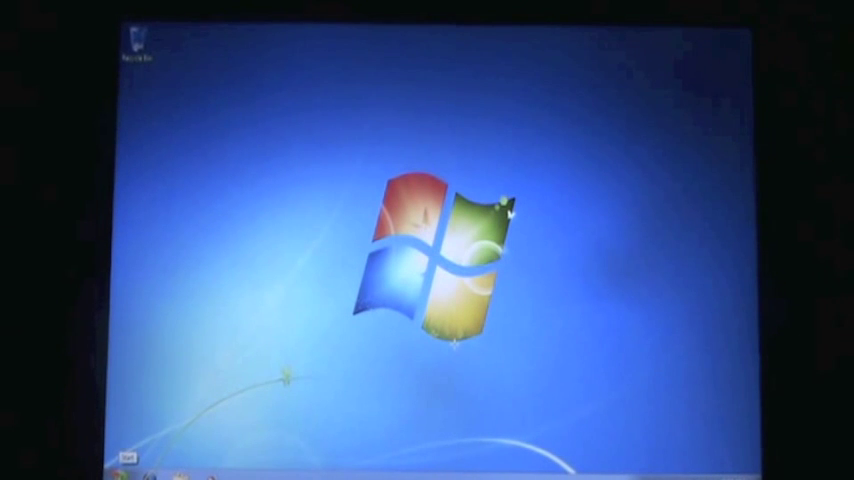
left_click(127, 458)
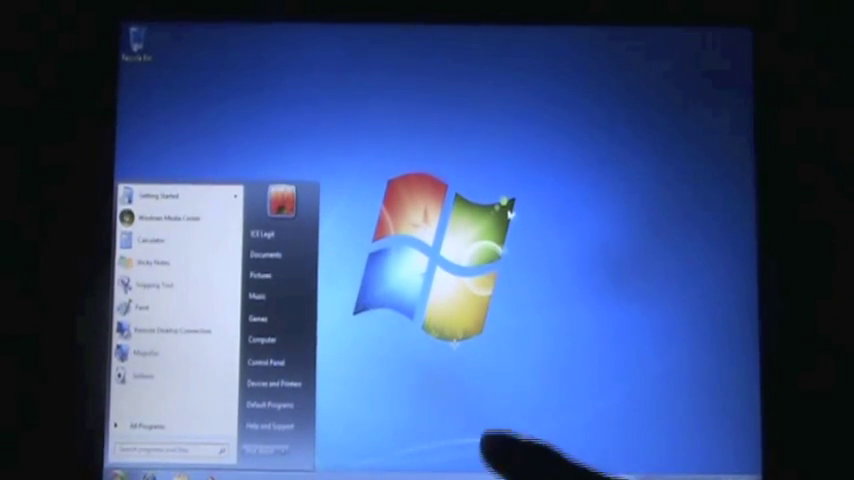